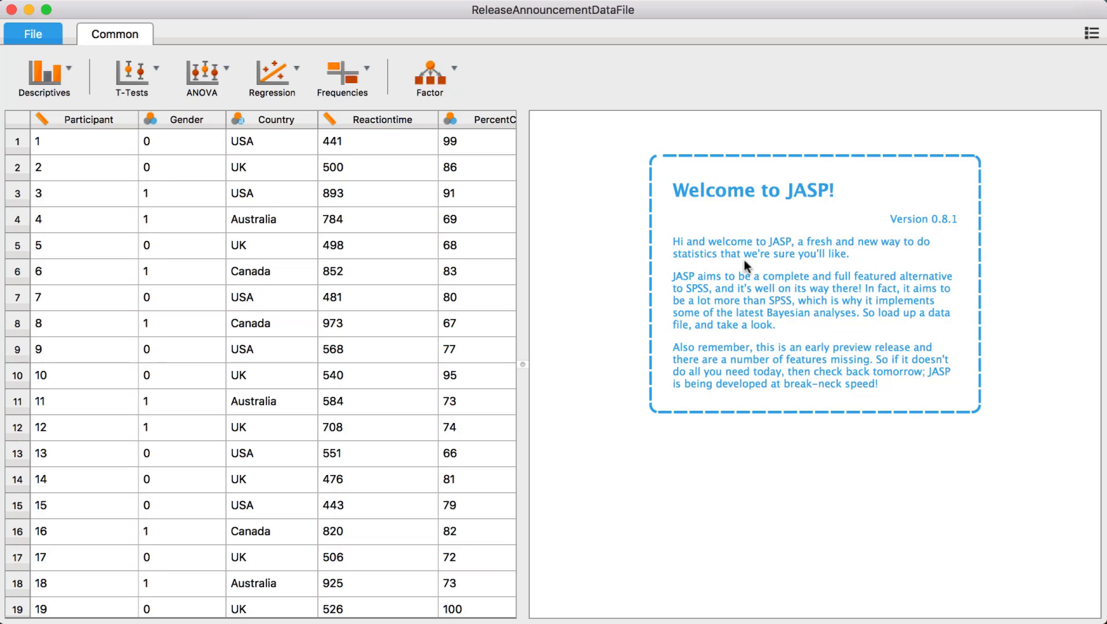
# Step: Run Descriptive Statistics on Gender and reveal the plot options for a distribution plot
pyautogui.click(44, 75)
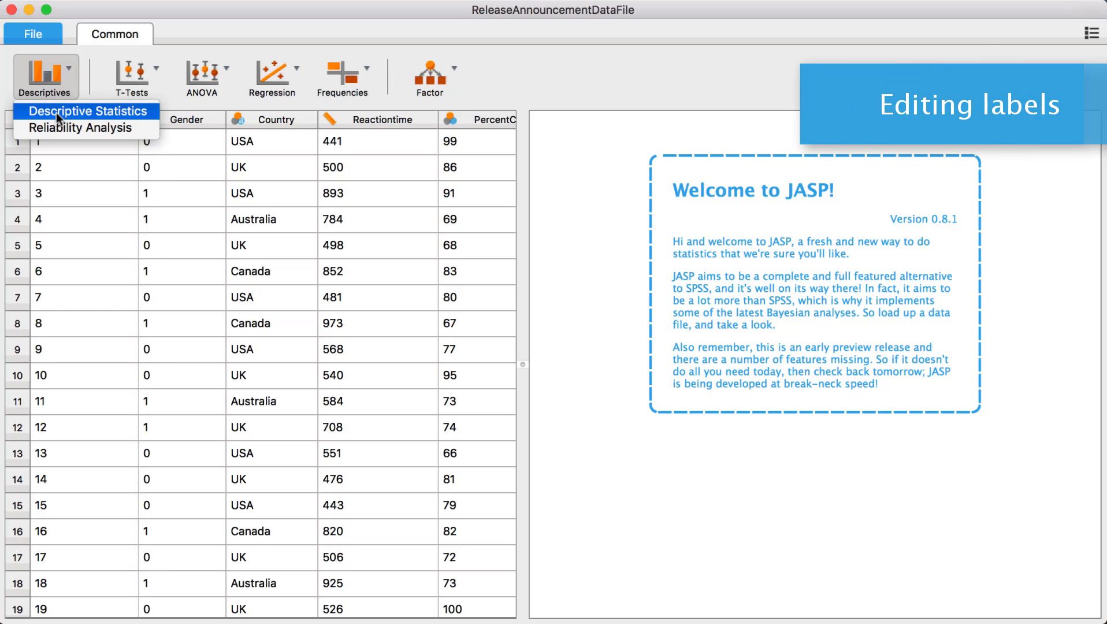
pyautogui.click(88, 111)
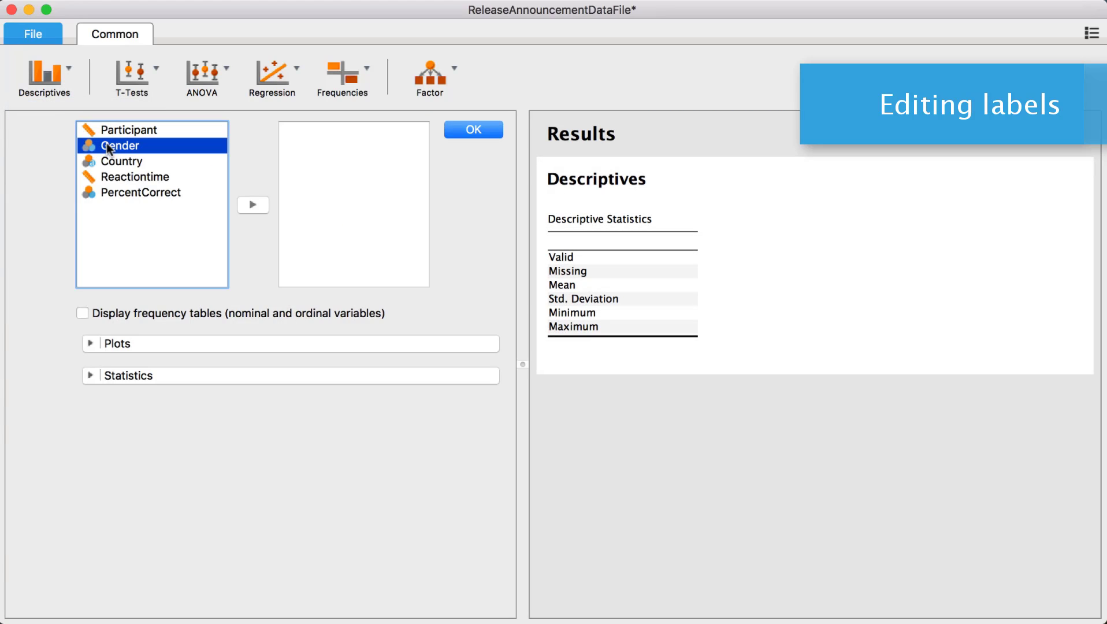
pyautogui.click(253, 204)
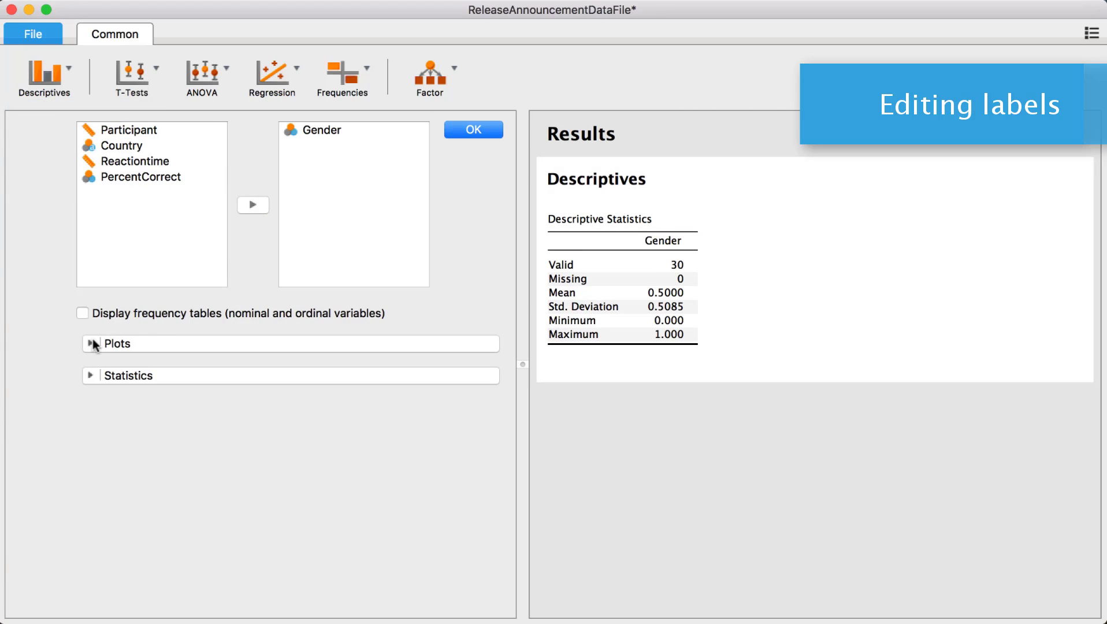
pyautogui.click(99, 376)
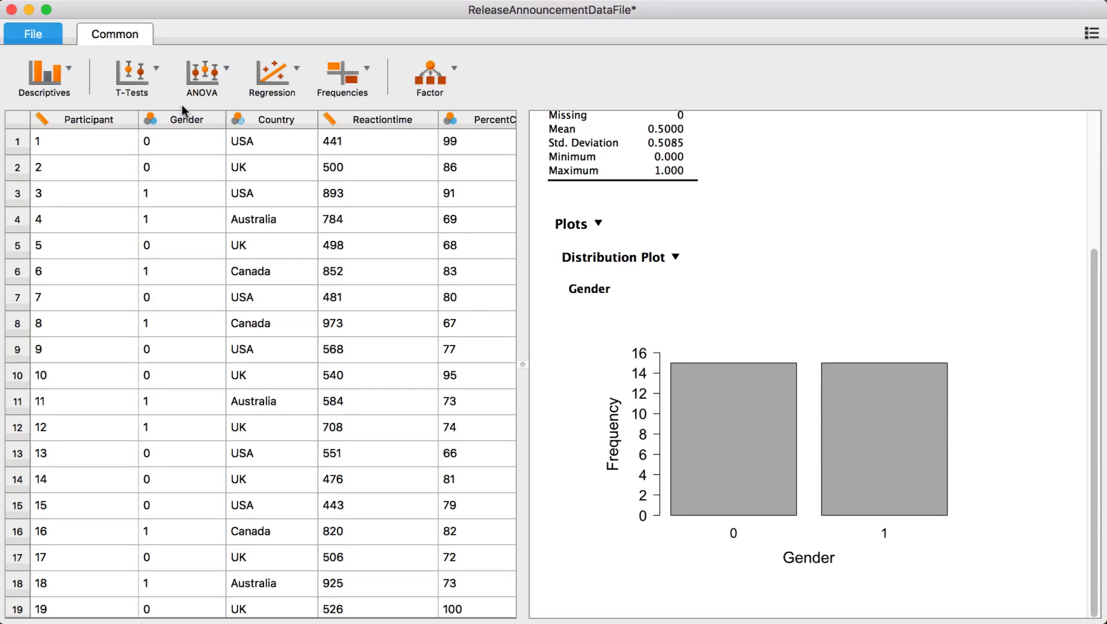
# Step: Label Gender value 0 as Male and start labelling value 1 with F
pyautogui.doubleClick(186, 119)
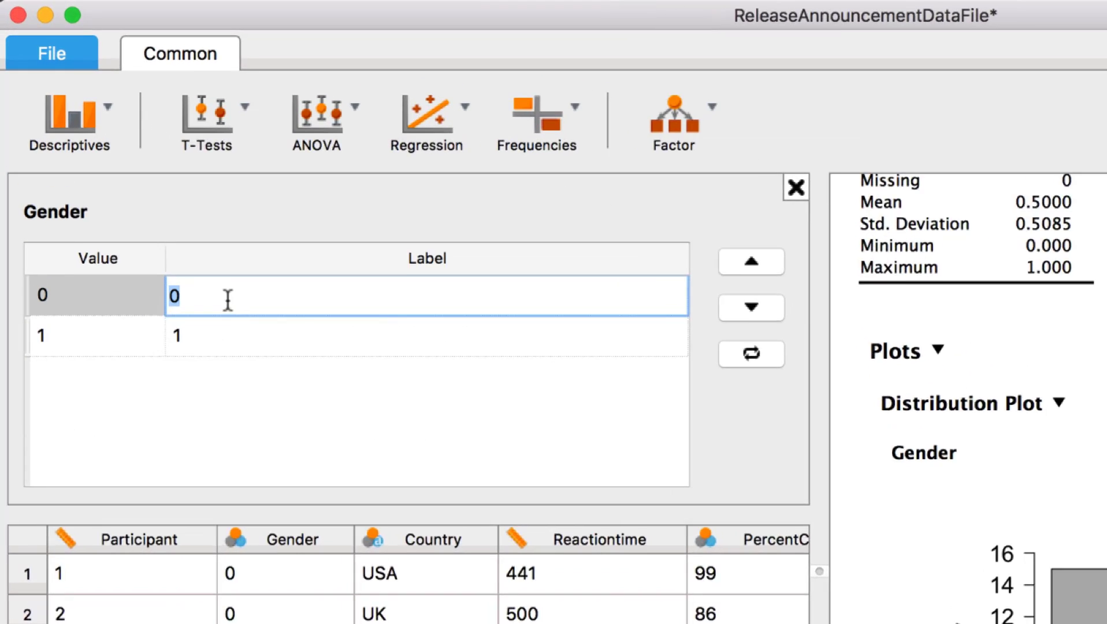
pyautogui.write('Male')
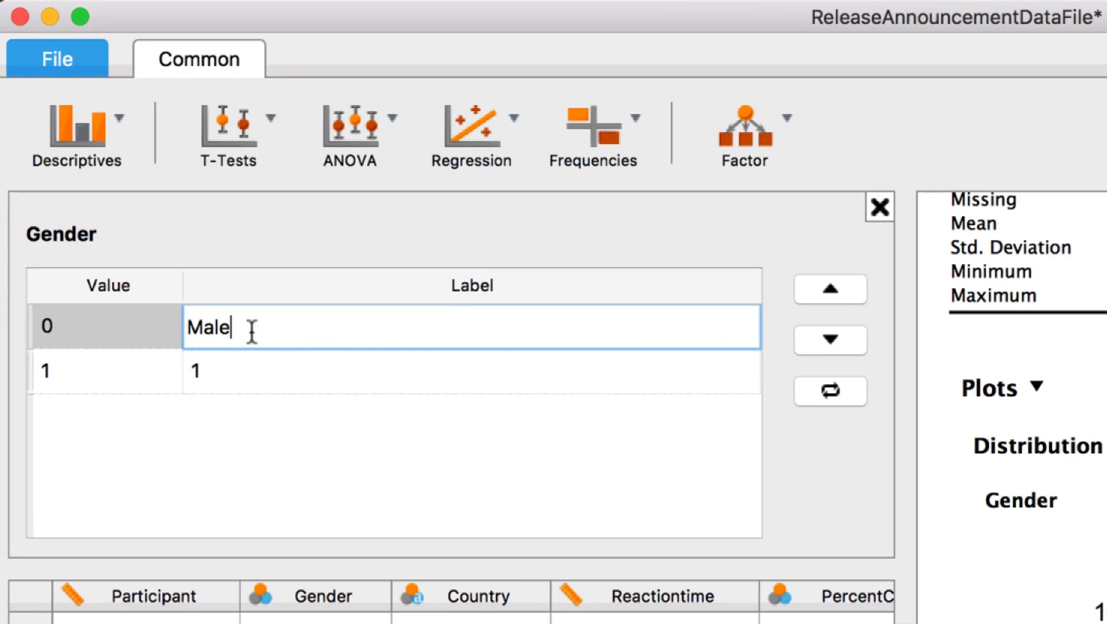
pyautogui.write('F')
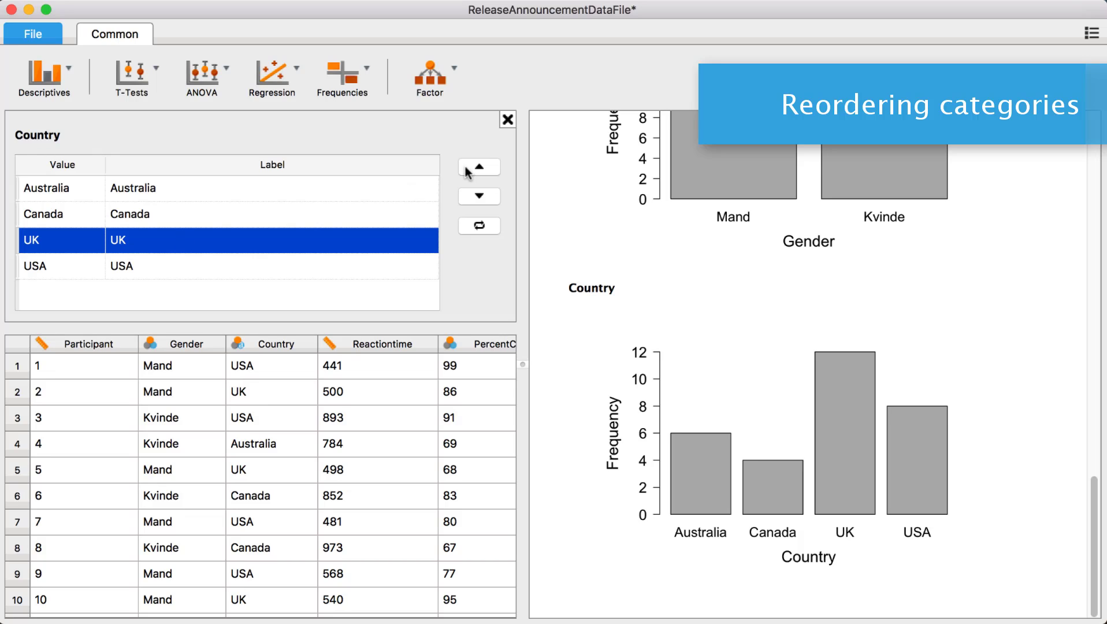
# Step: Move Country categories so the order becomes UK, USA, Australia, Canada
pyautogui.click(478, 167)
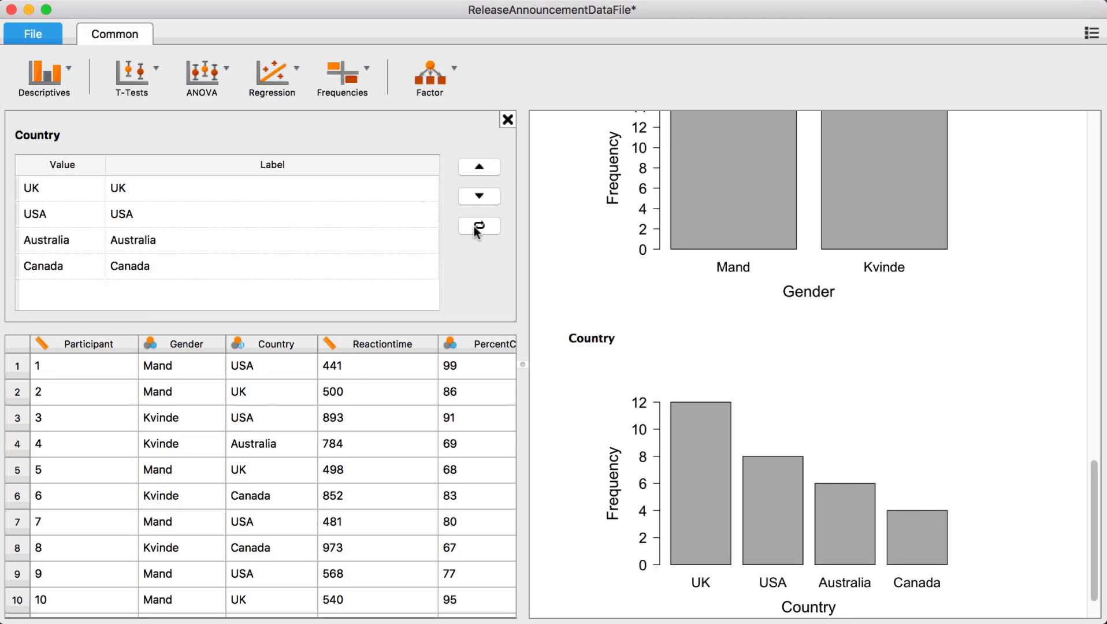
pyautogui.click(478, 227)
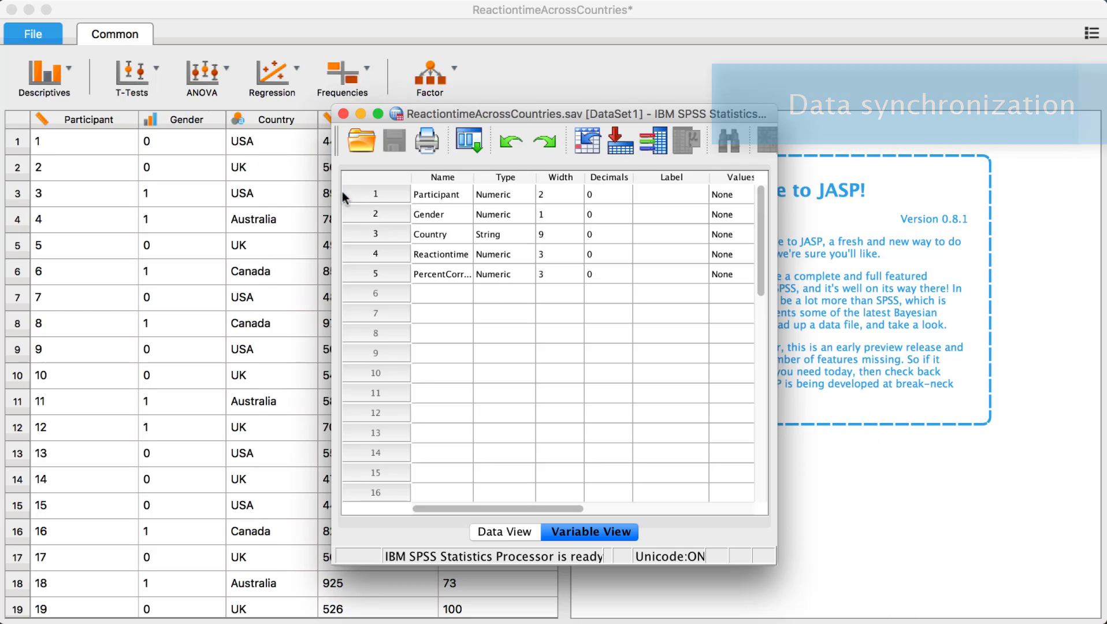
# Step: Switch the SPSS Data Editor to Data View to show the dataset's cases
pyautogui.click(505, 531)
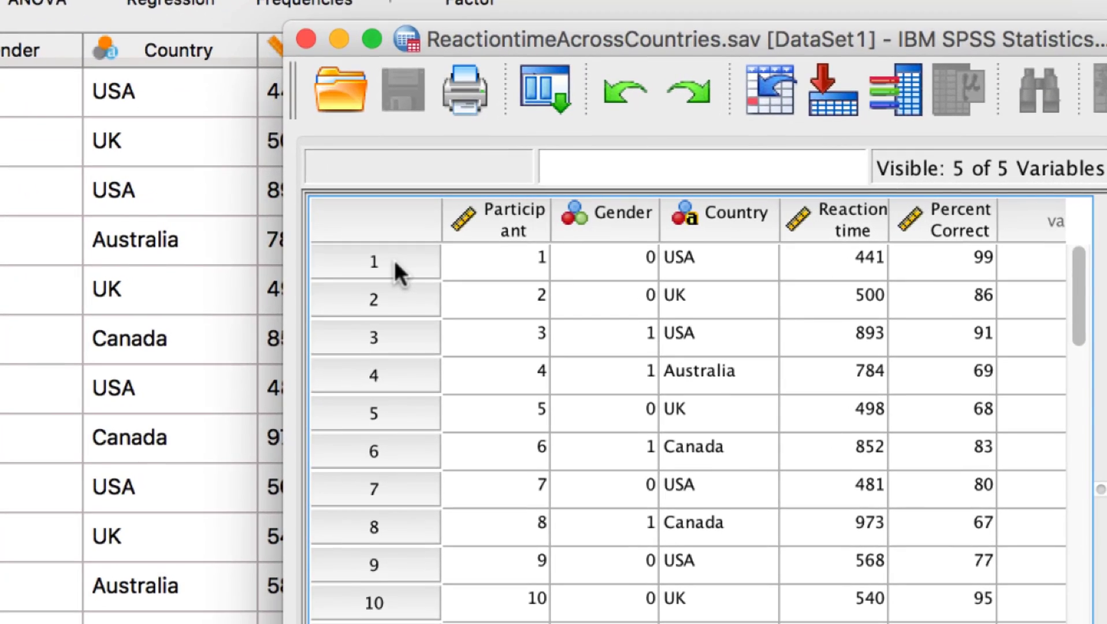
# Step: Insert a blank first case and enter participant 31 and country Australia
pyautogui.rightClick(373, 263)
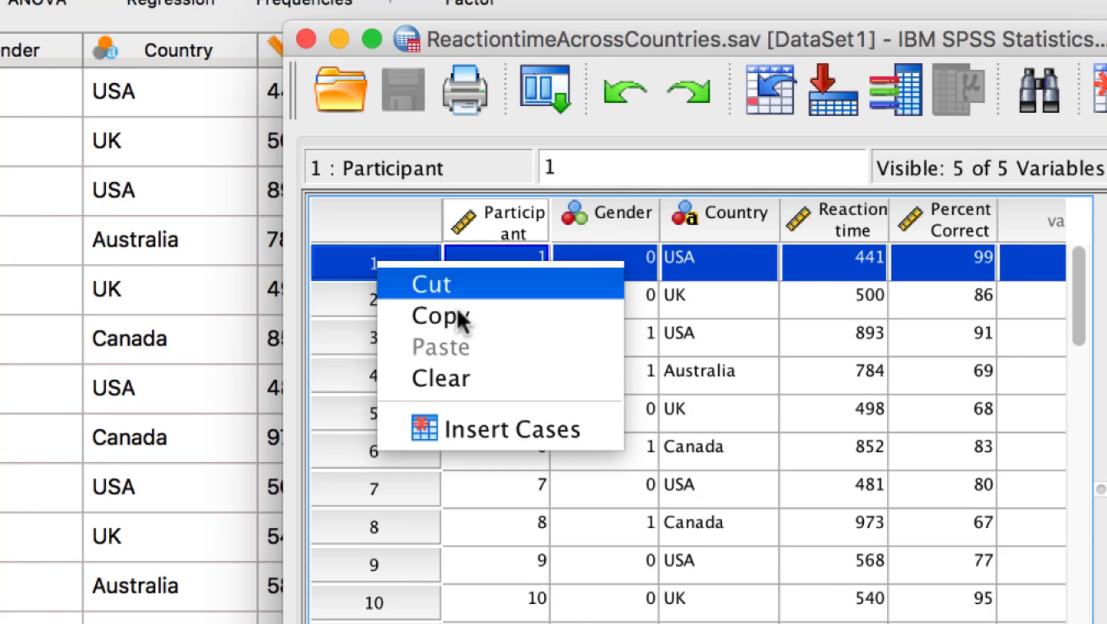
pyautogui.moveTo(492, 429)
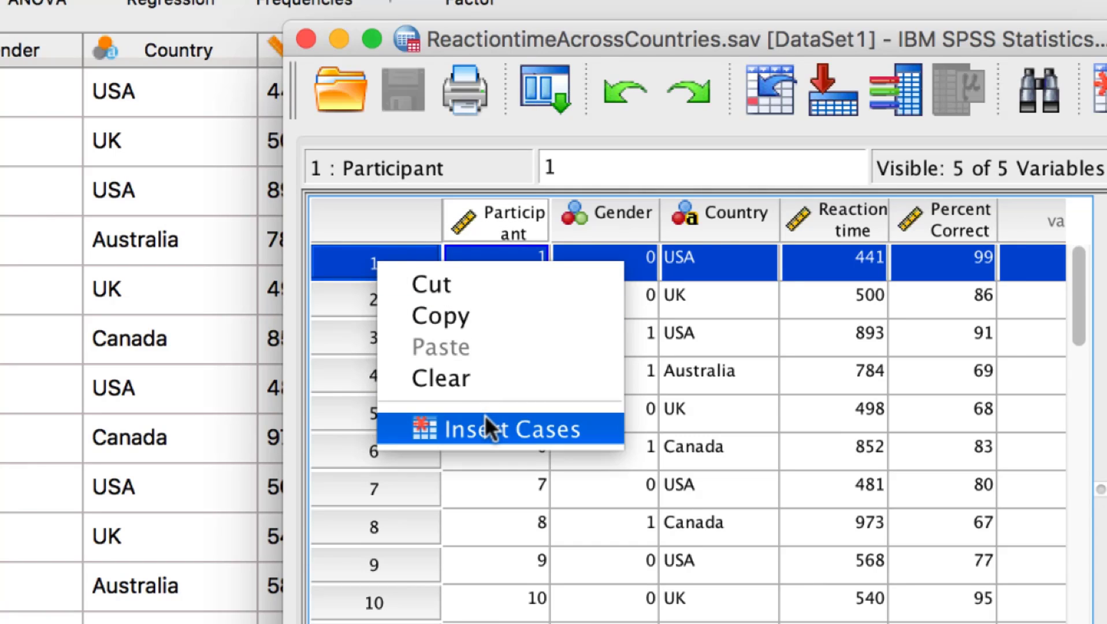
pyautogui.click(510, 428)
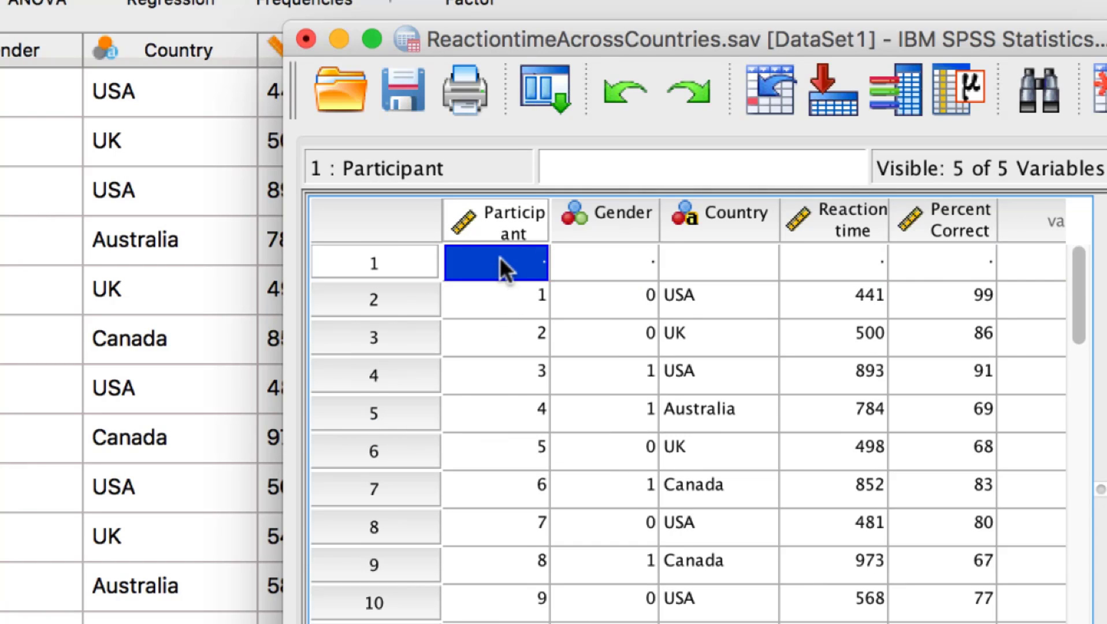
pyautogui.write('31')
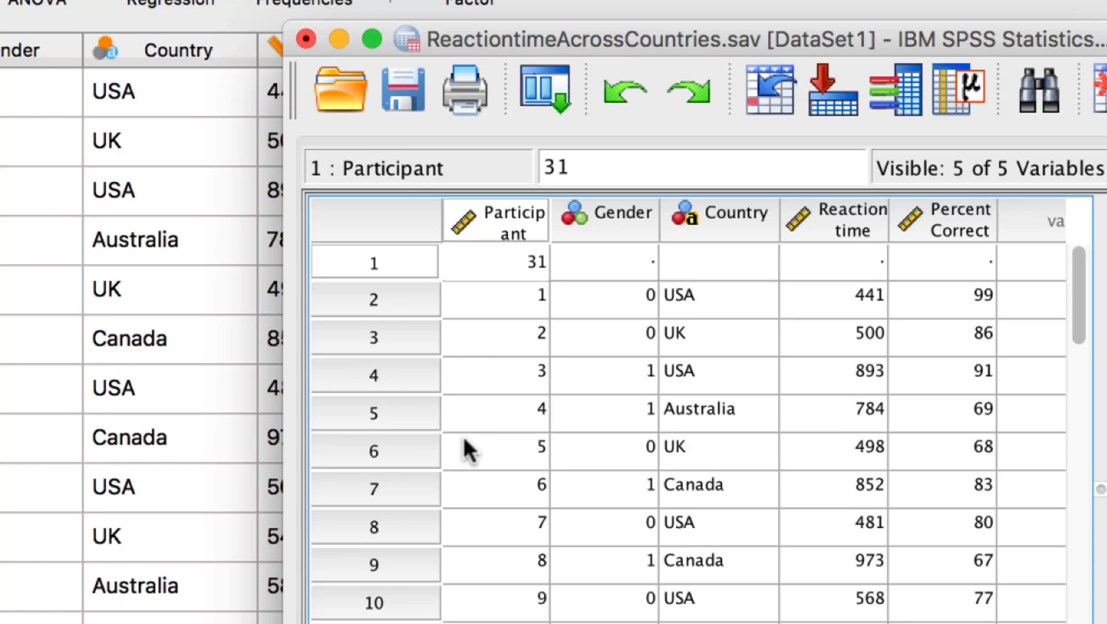
pyautogui.write('Aus')
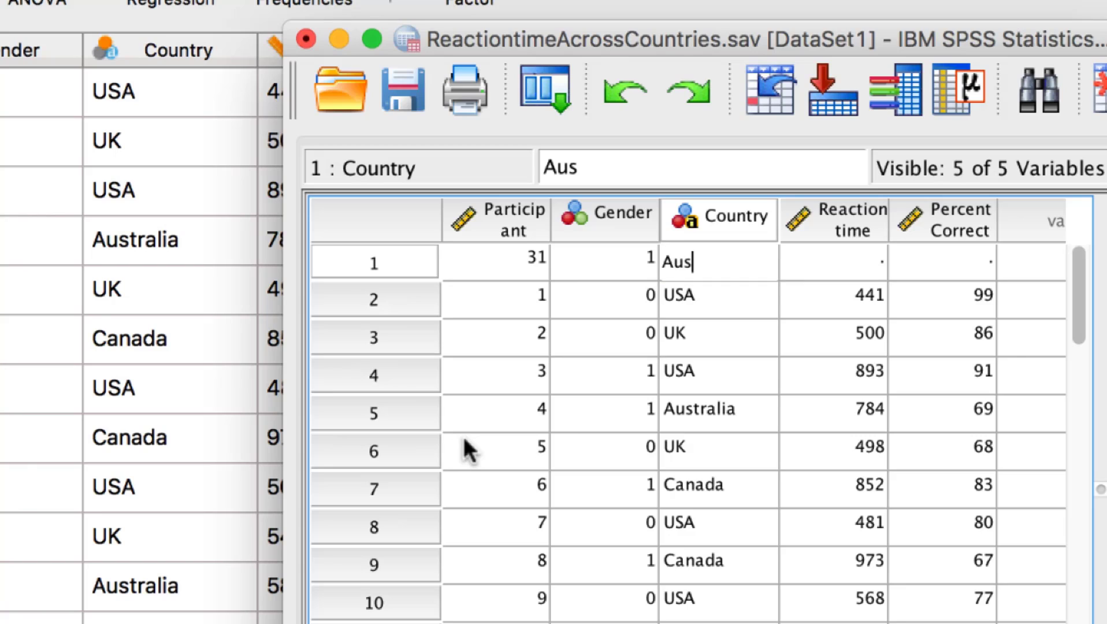
# Step: Fill the new case's reaction time 435 and percent correct 84, then commit
pyautogui.click(833, 262)
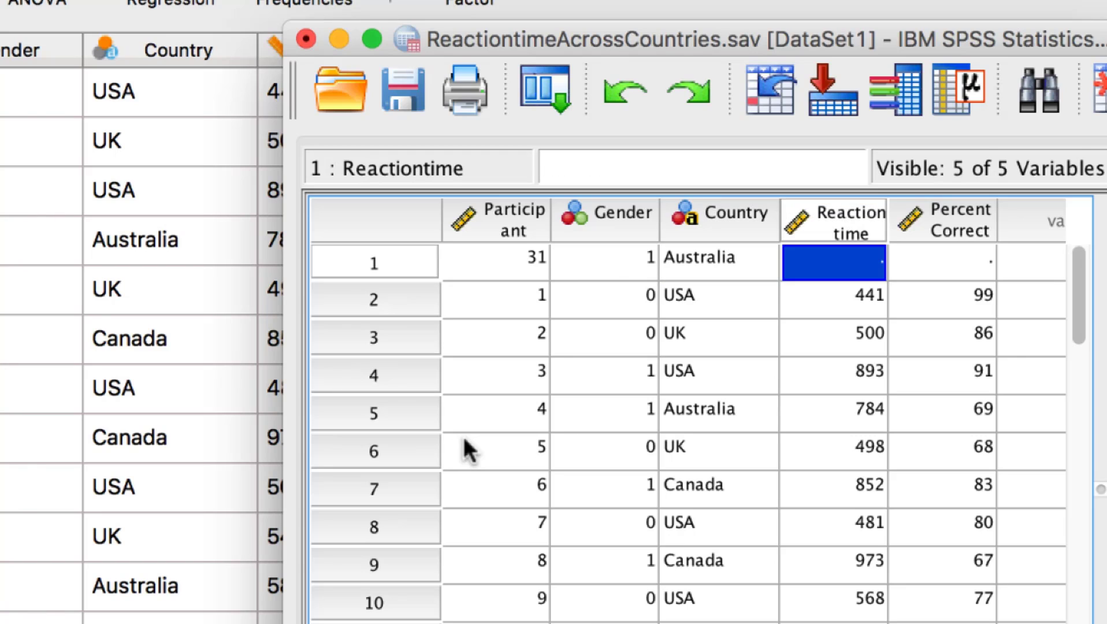
pyautogui.write('435')
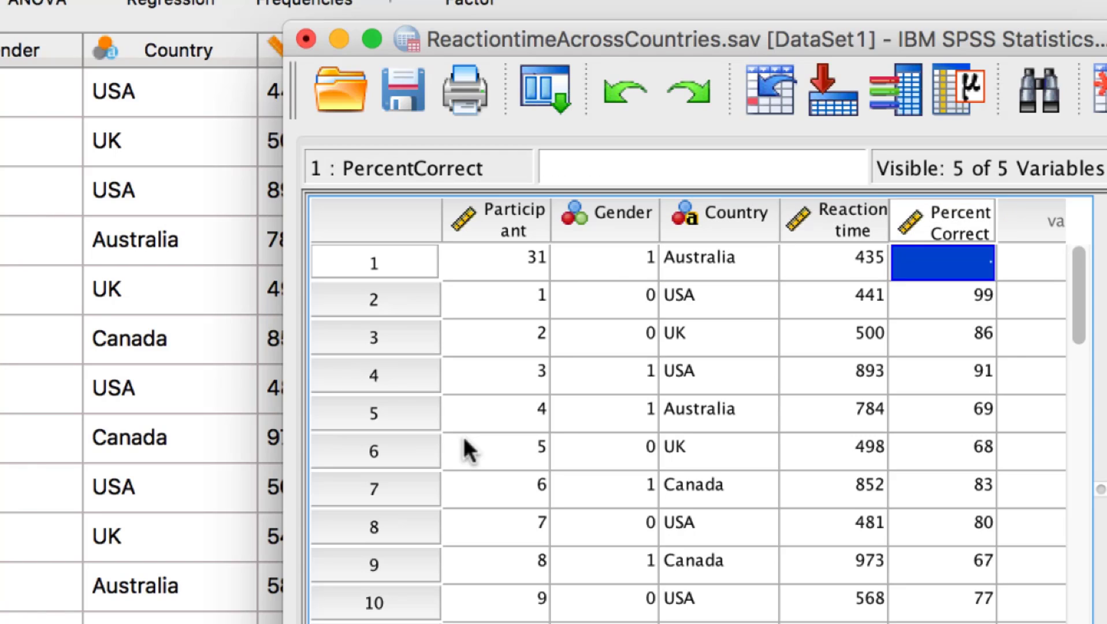
pyautogui.write('84')
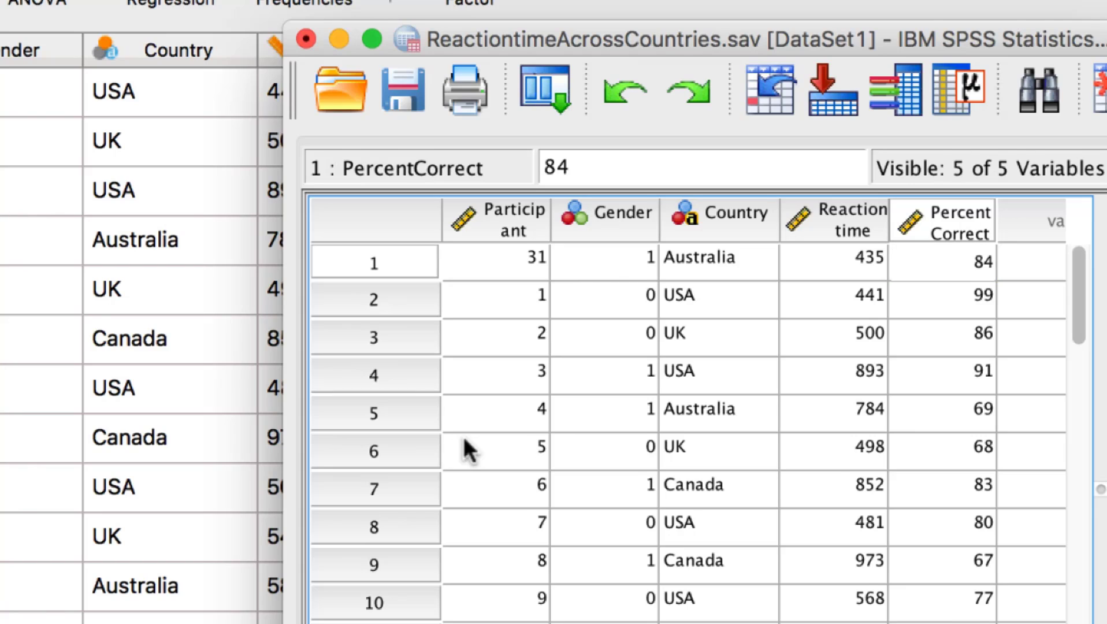
pyautogui.click(977, 324)
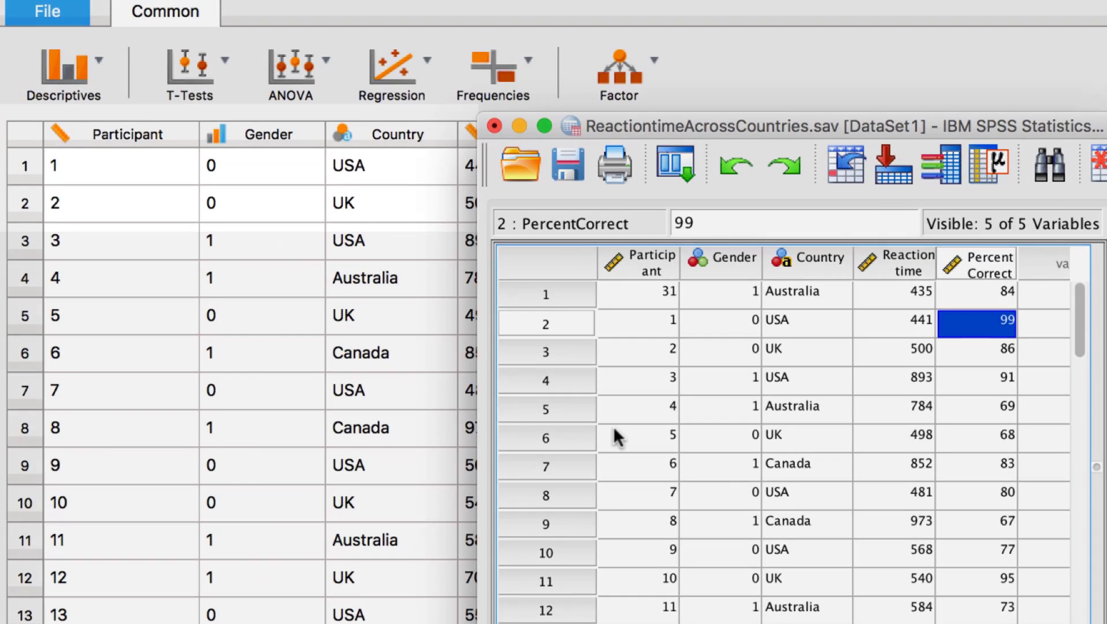